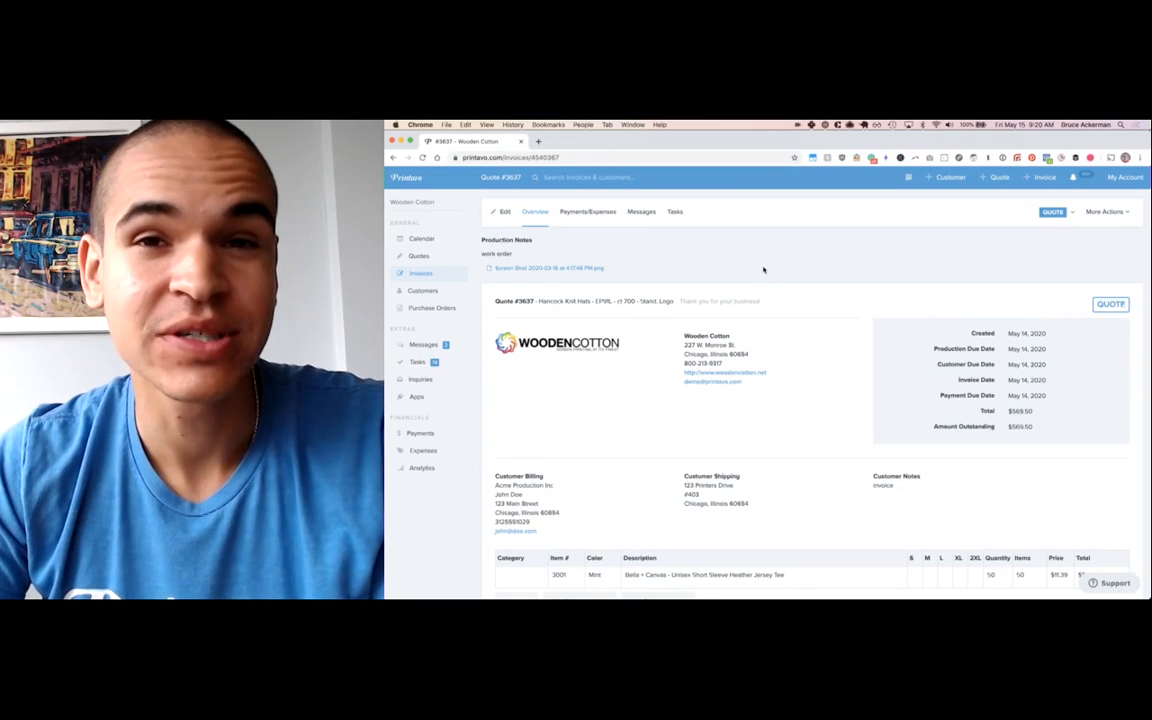
mouse_move(578, 238)
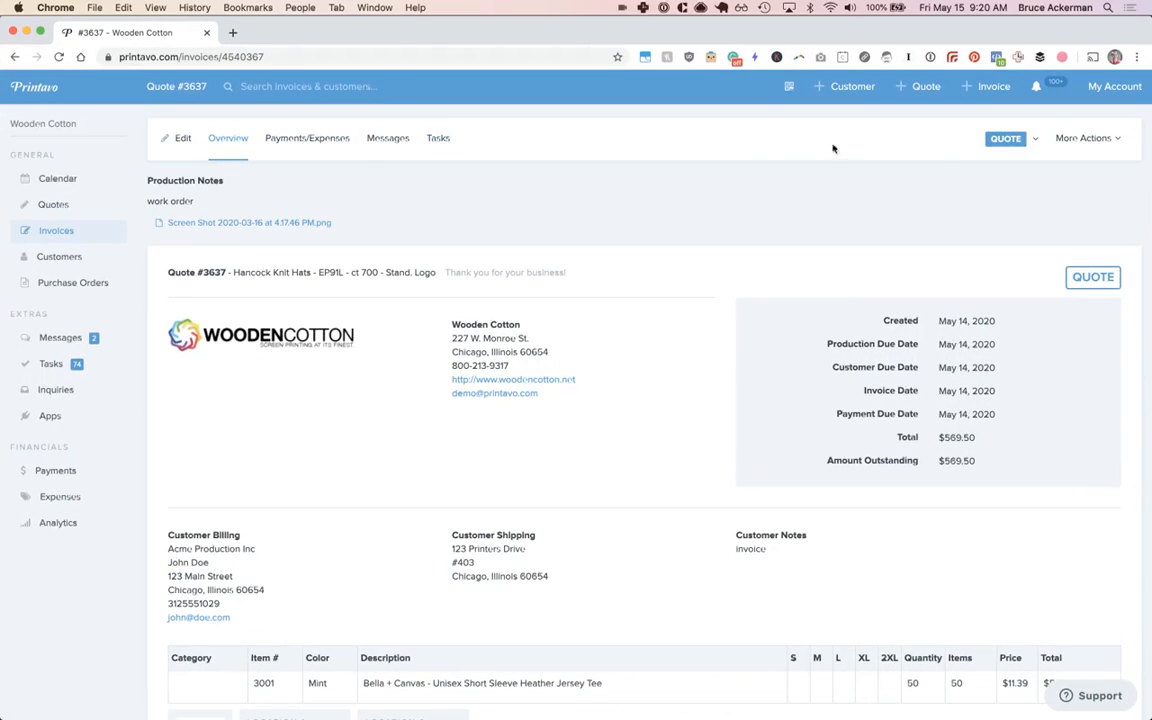
mouse_move(508, 184)
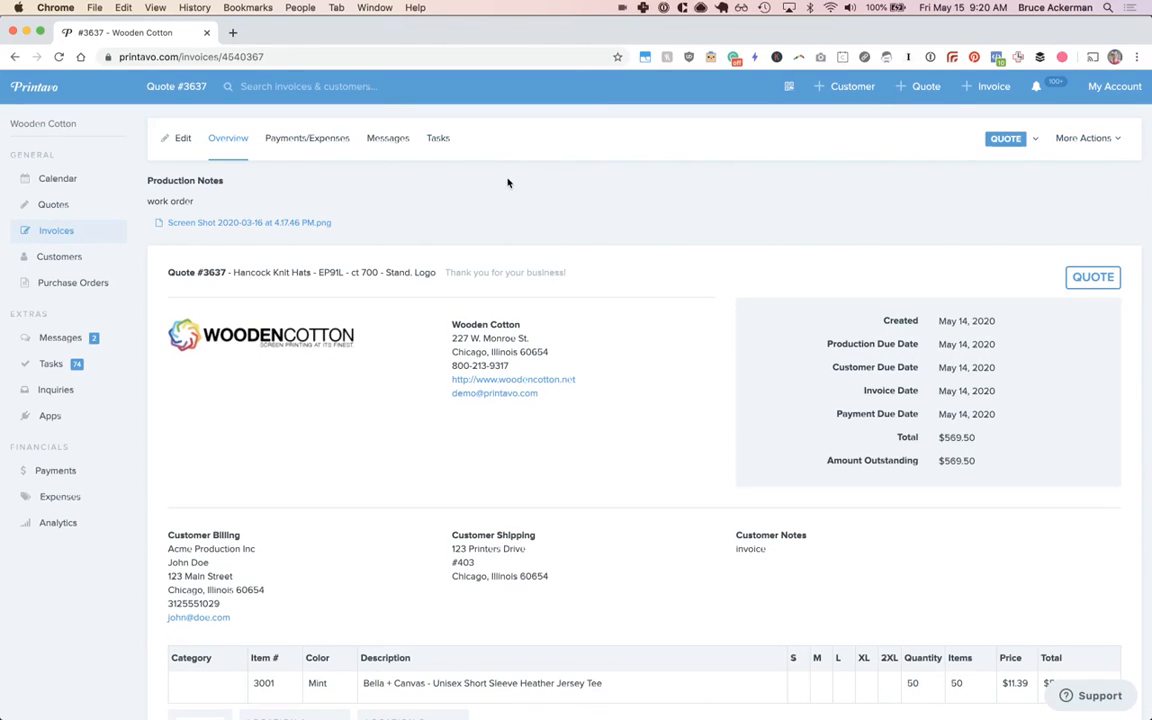
Scroll quote #3637's overview down past totals to the history entries.
scroll("down", 3)
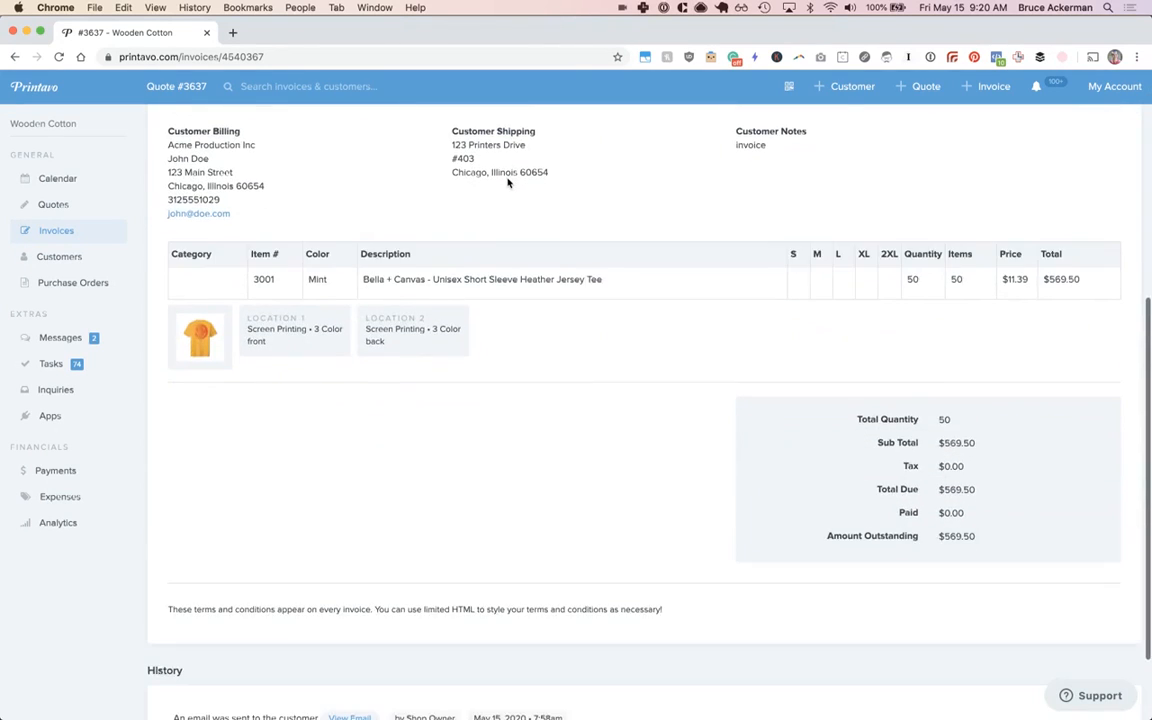
scroll("down", 3)
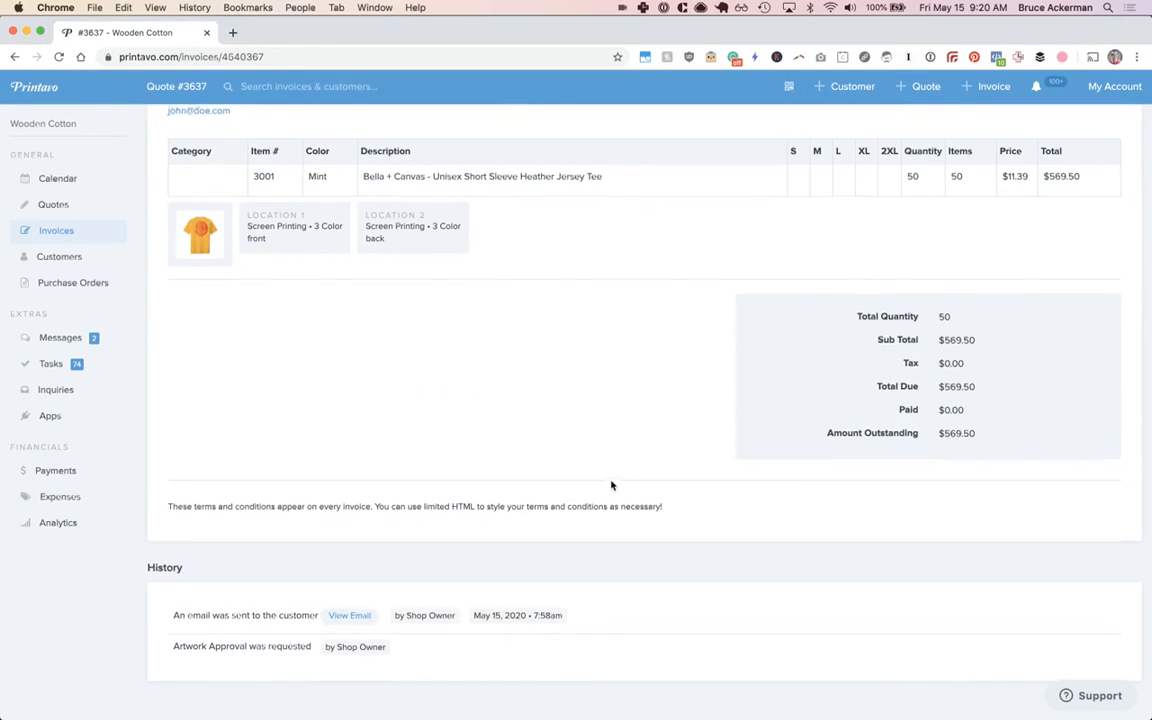
Switch the order status from Quote to Art Assigned, making it invoice #3637.
left_click(1004, 138)
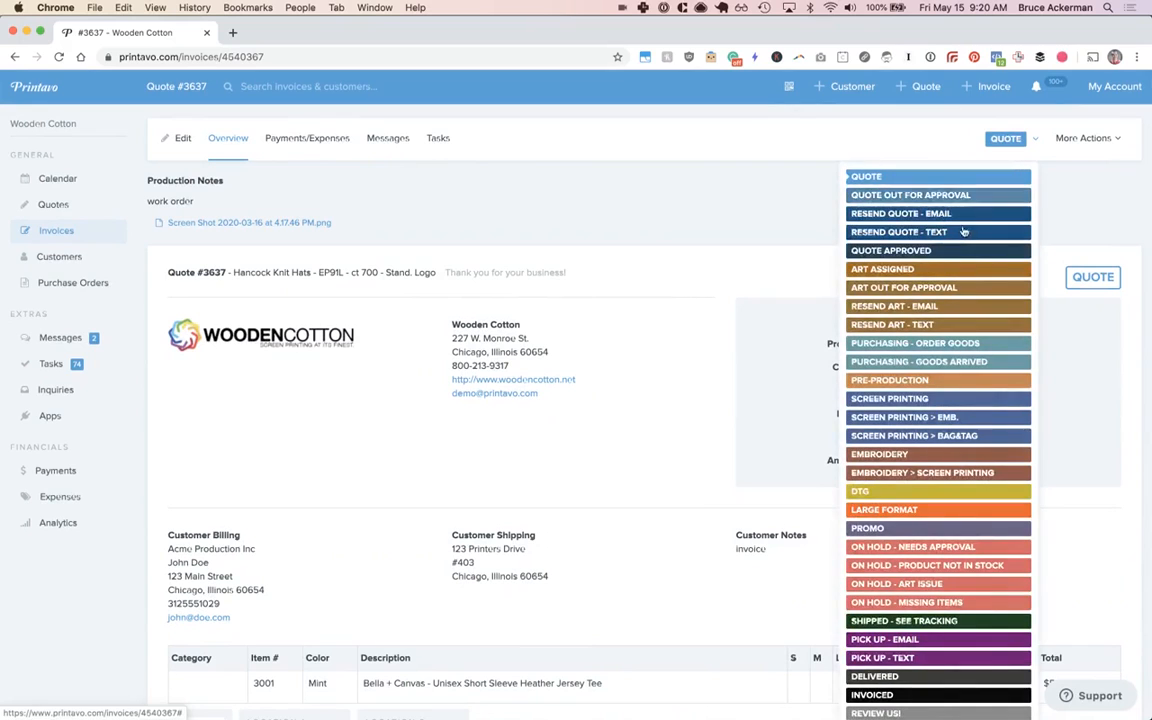
left_click(880, 268)
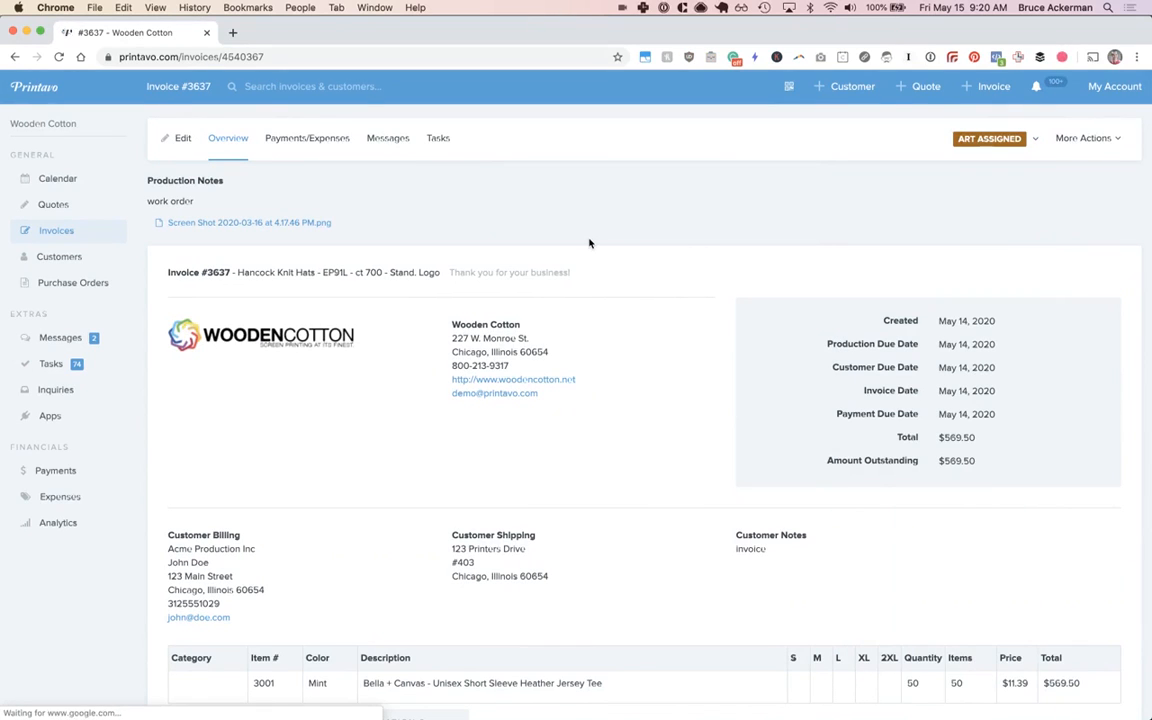
scroll("down", 3)
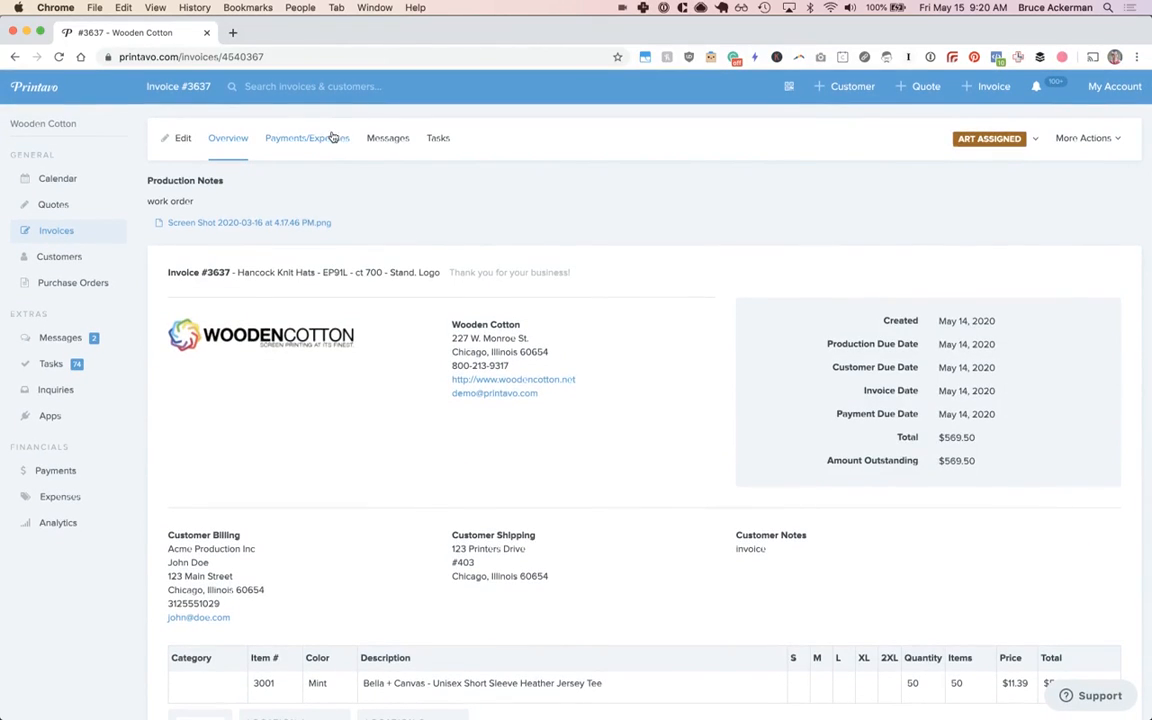
In Payments/Expenses, try a payment request via SMS and None, then dismiss it unsent.
left_click(308, 138)
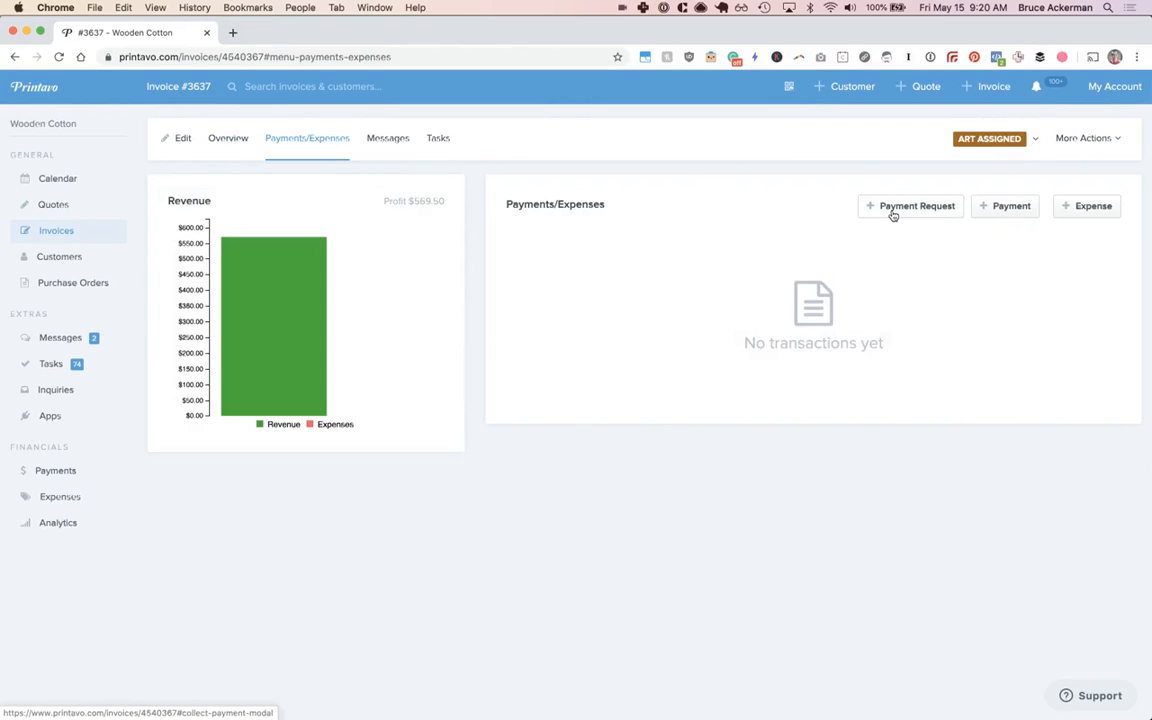
left_click(910, 204)
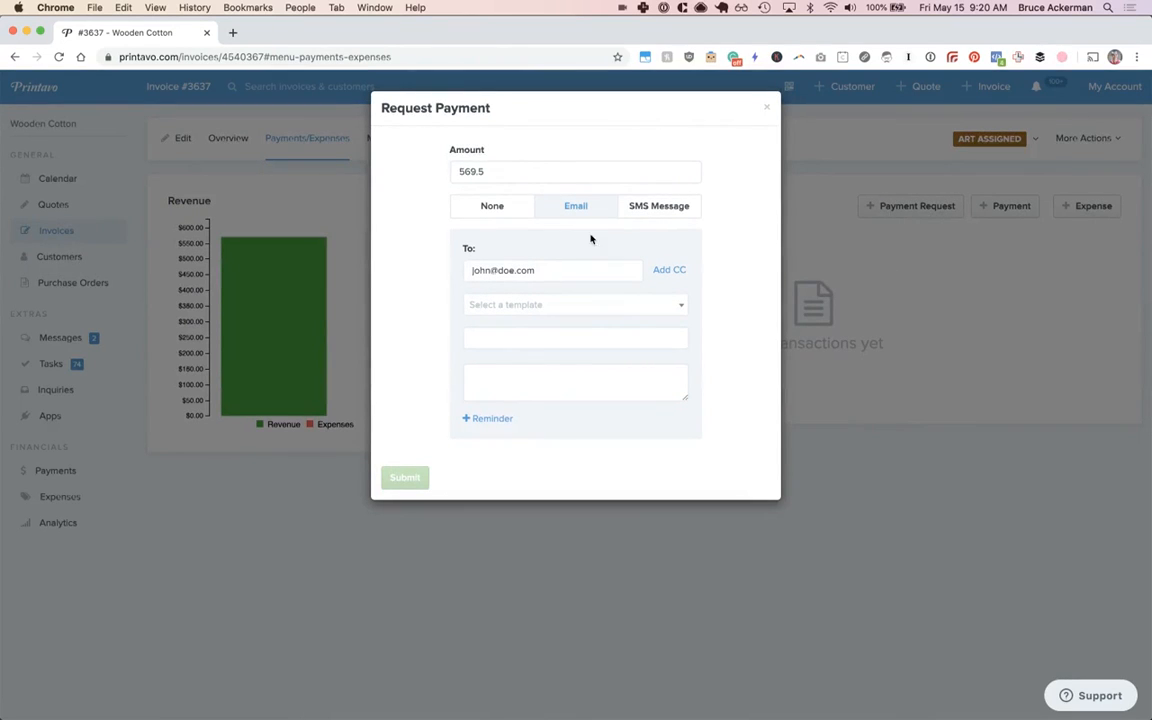
left_click(658, 204)
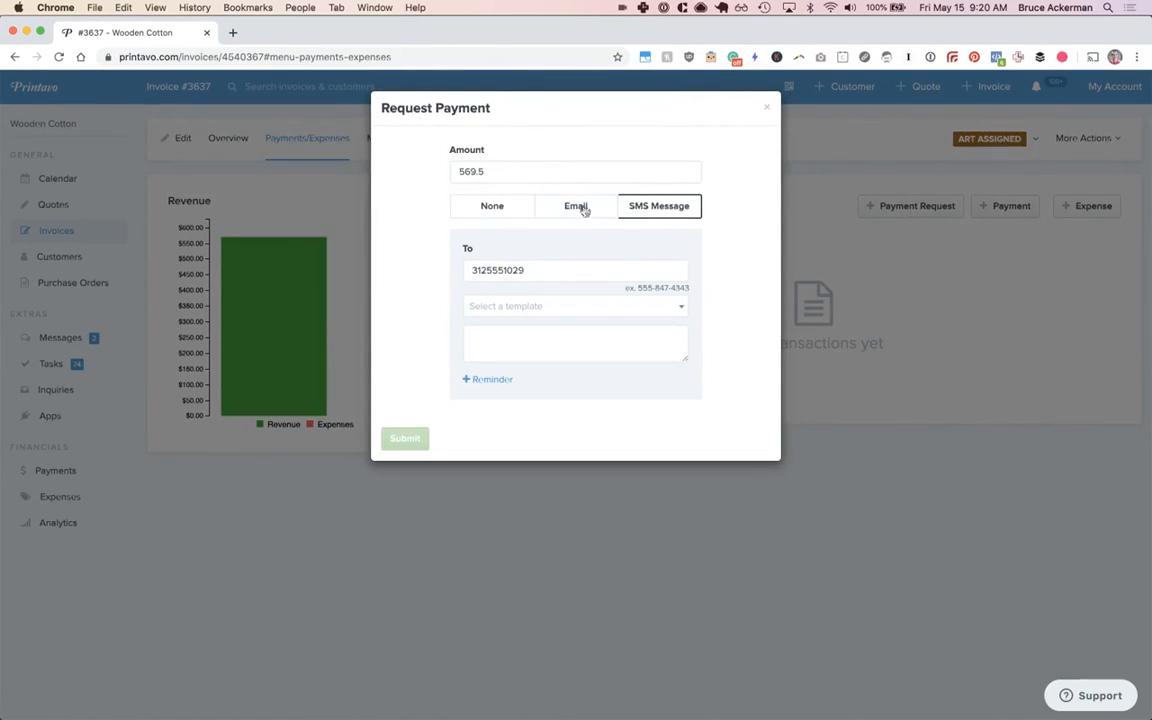
left_click(492, 204)
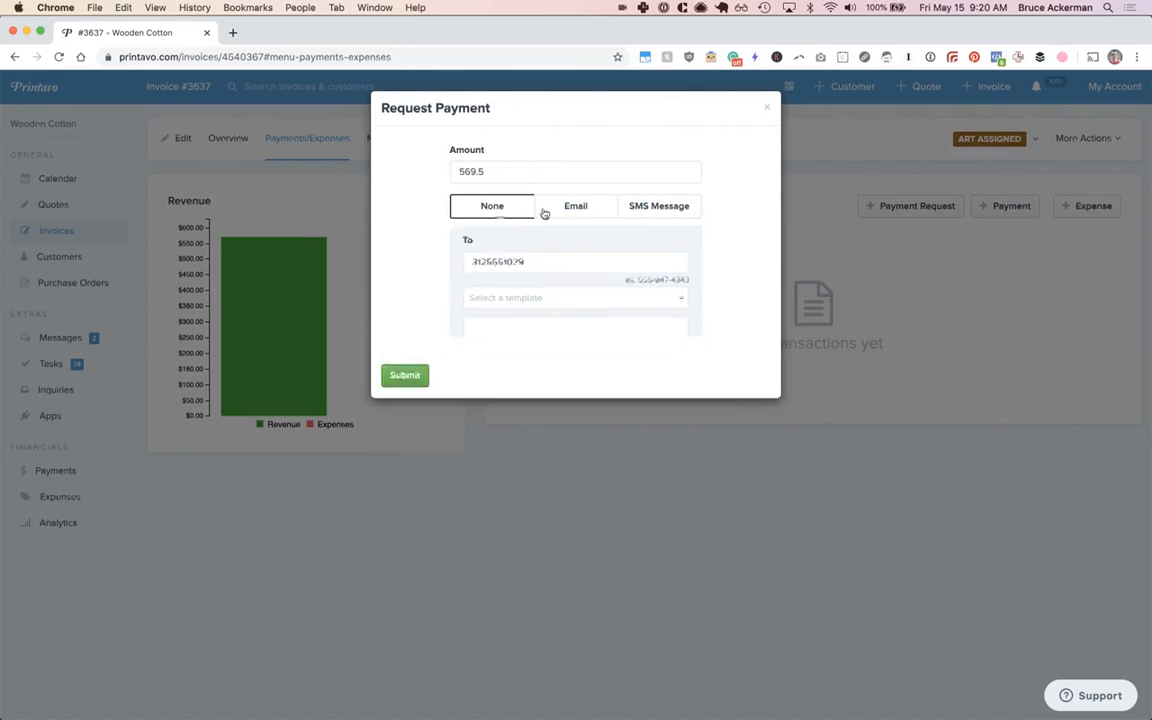
left_click(768, 108)
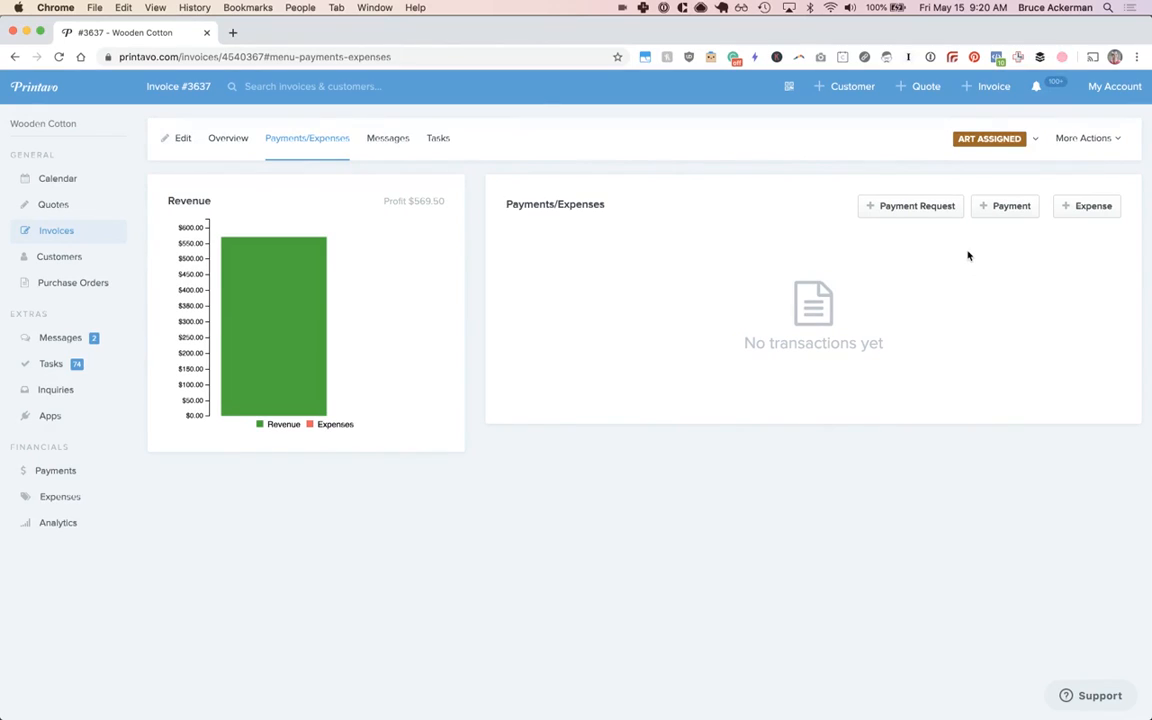
Show the invoice's message history with the artwork approval email.
left_click(388, 138)
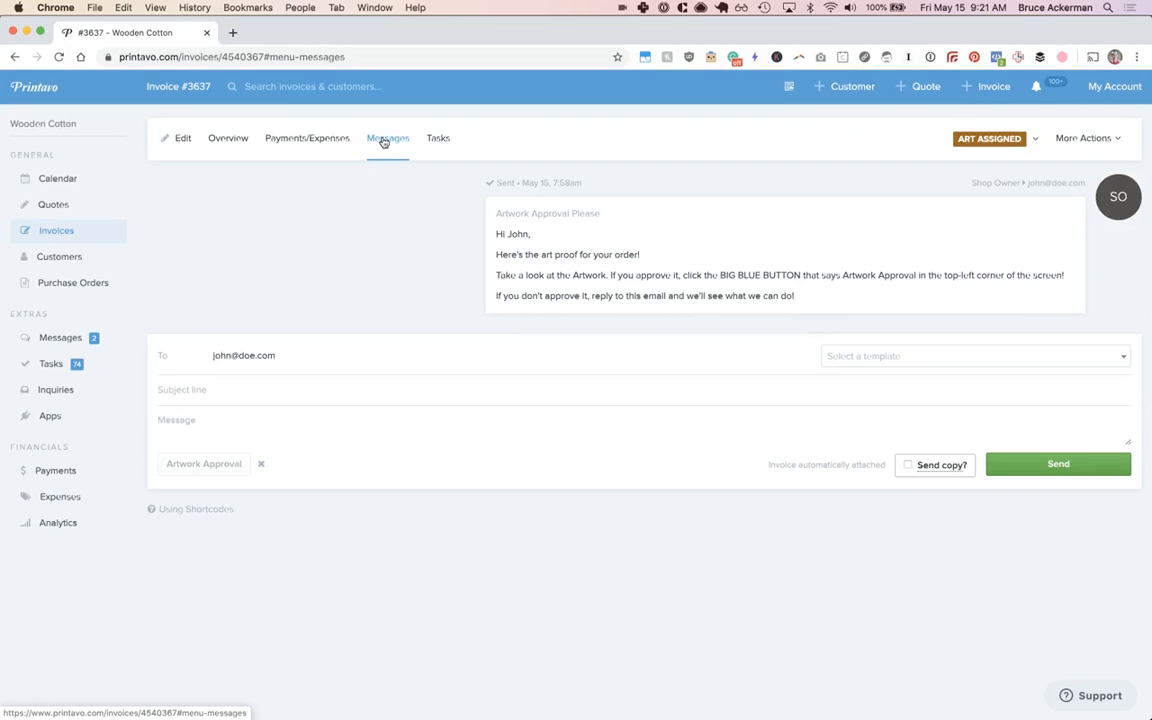
Show the invoice's tasks with preset task groups, then its More Actions list.
left_click(438, 138)
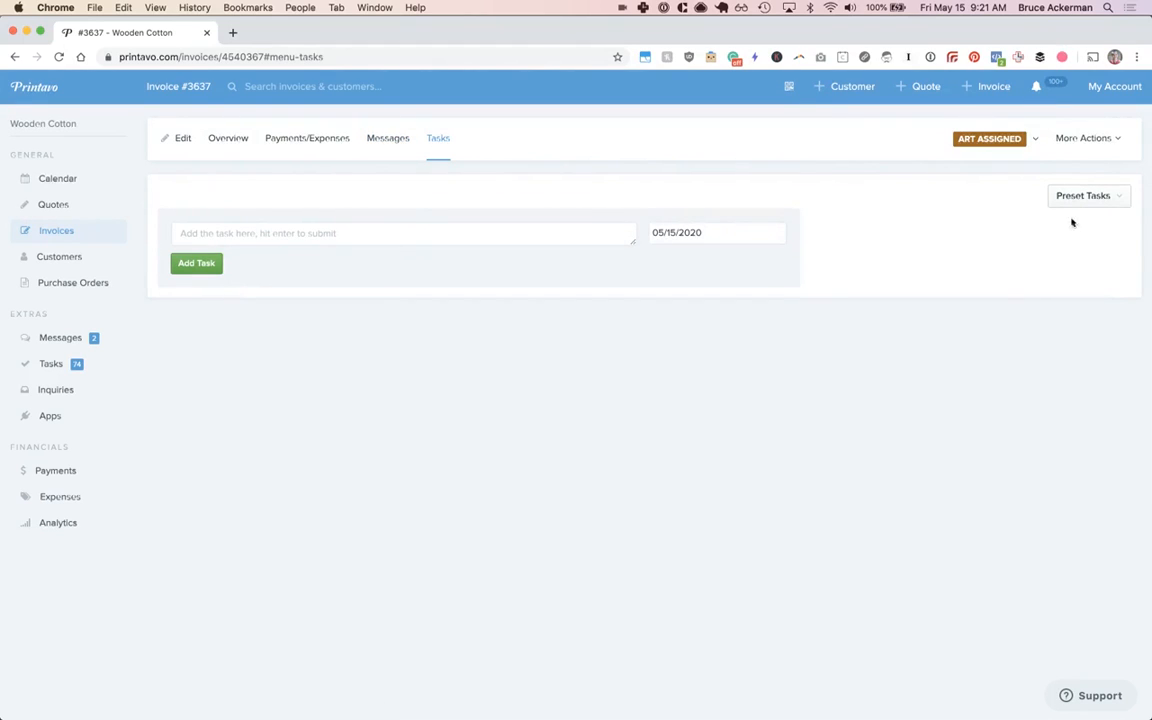
left_click(1088, 196)
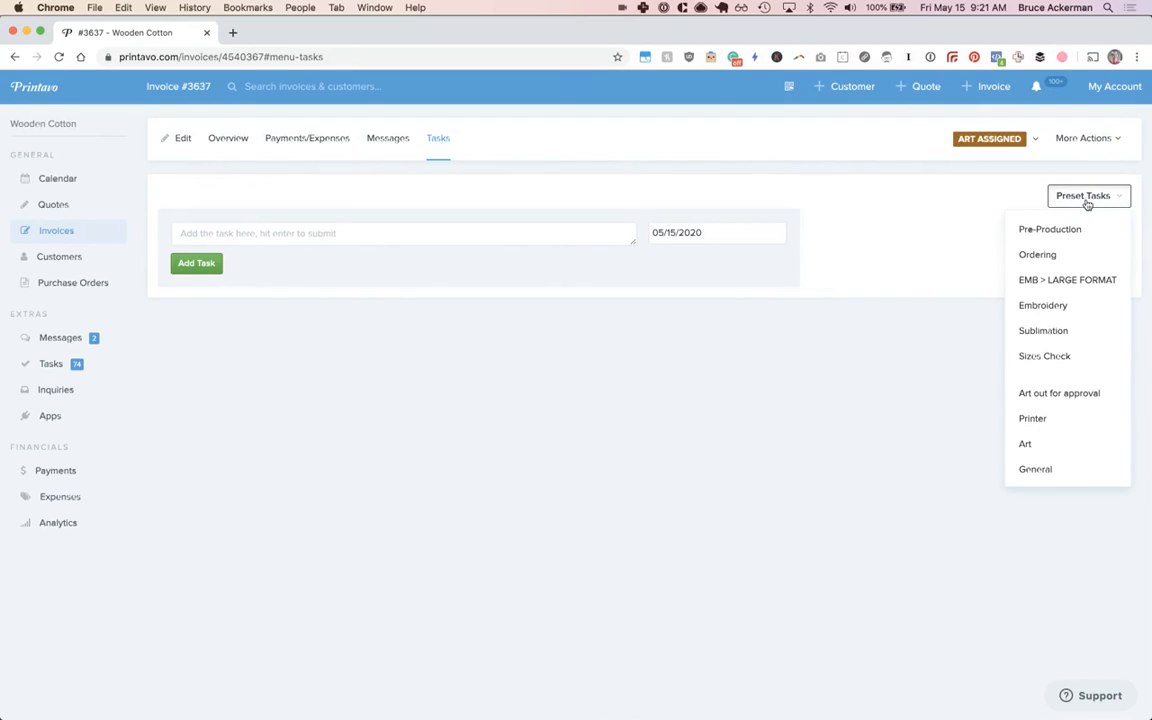
mouse_move(1112, 86)
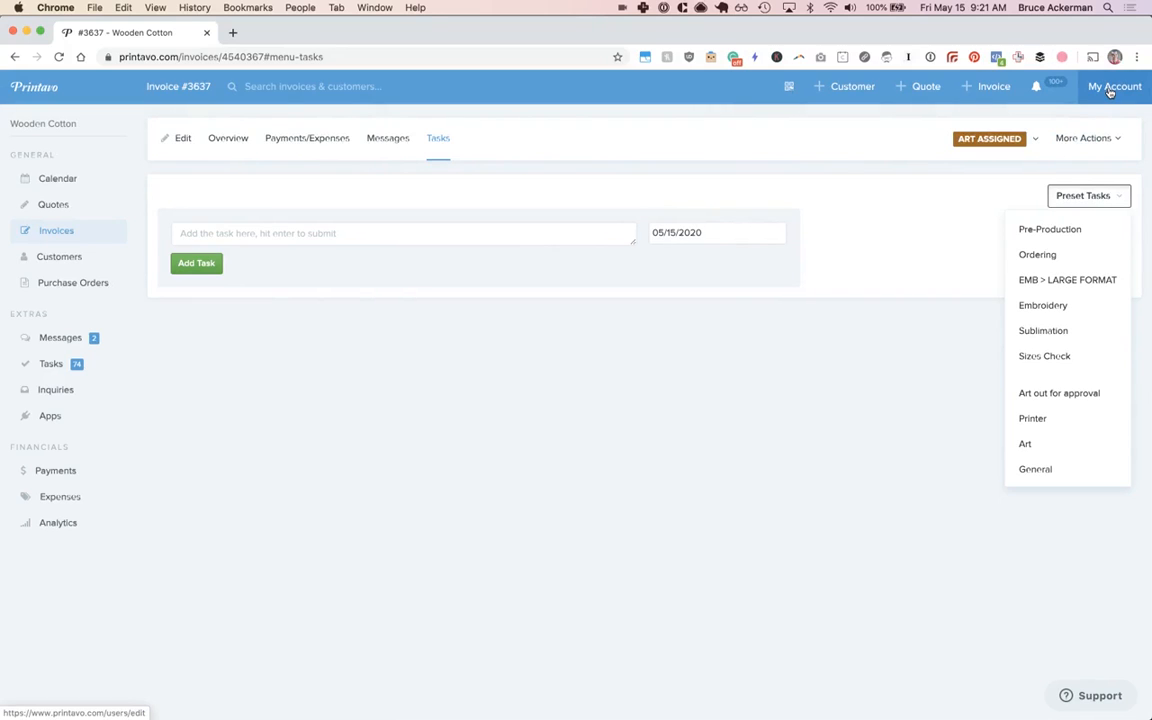
left_click(988, 138)
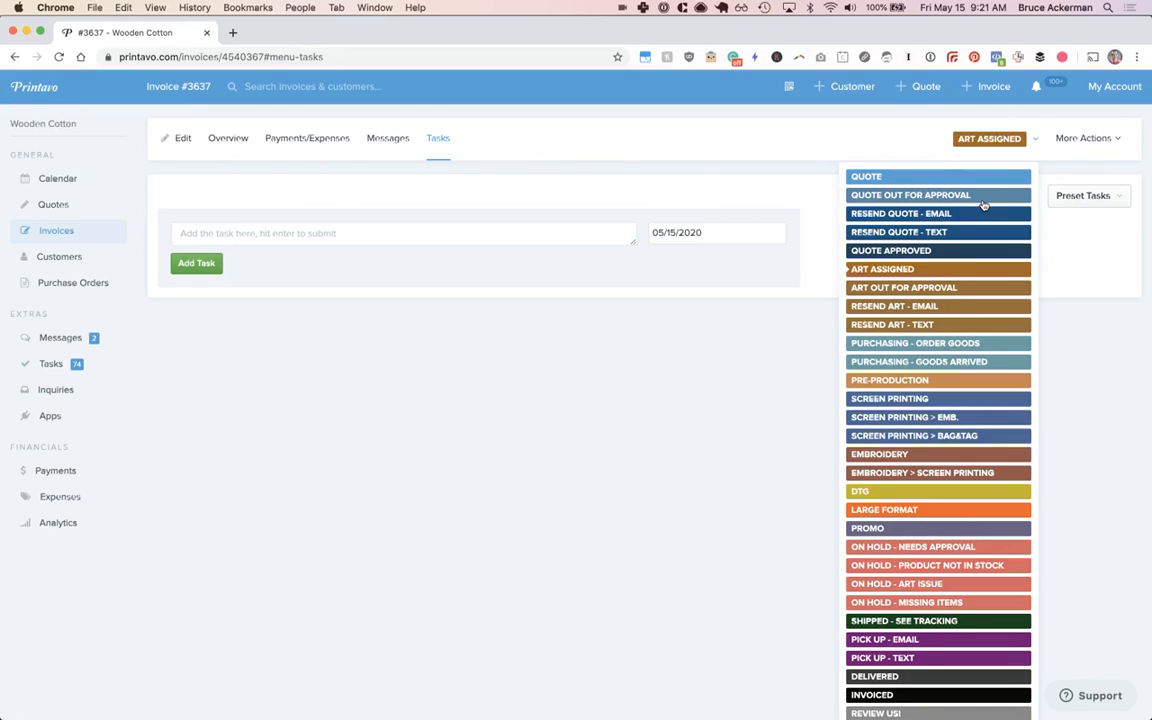
left_click(1084, 138)
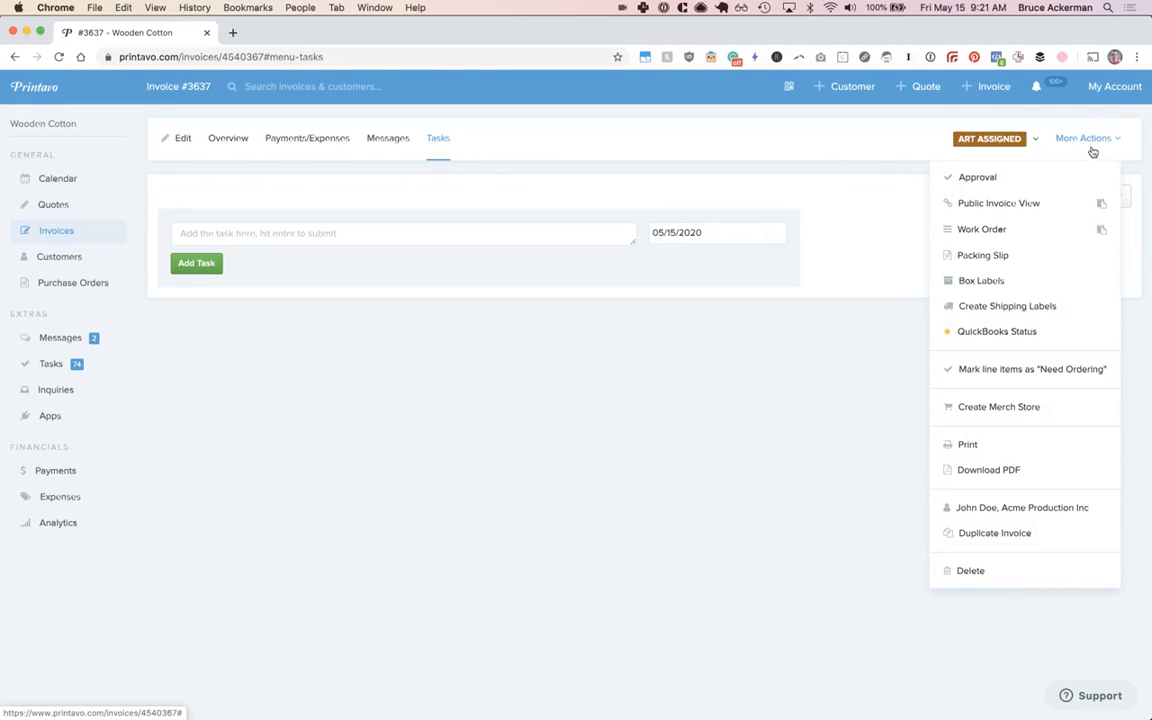
mouse_move(976, 176)
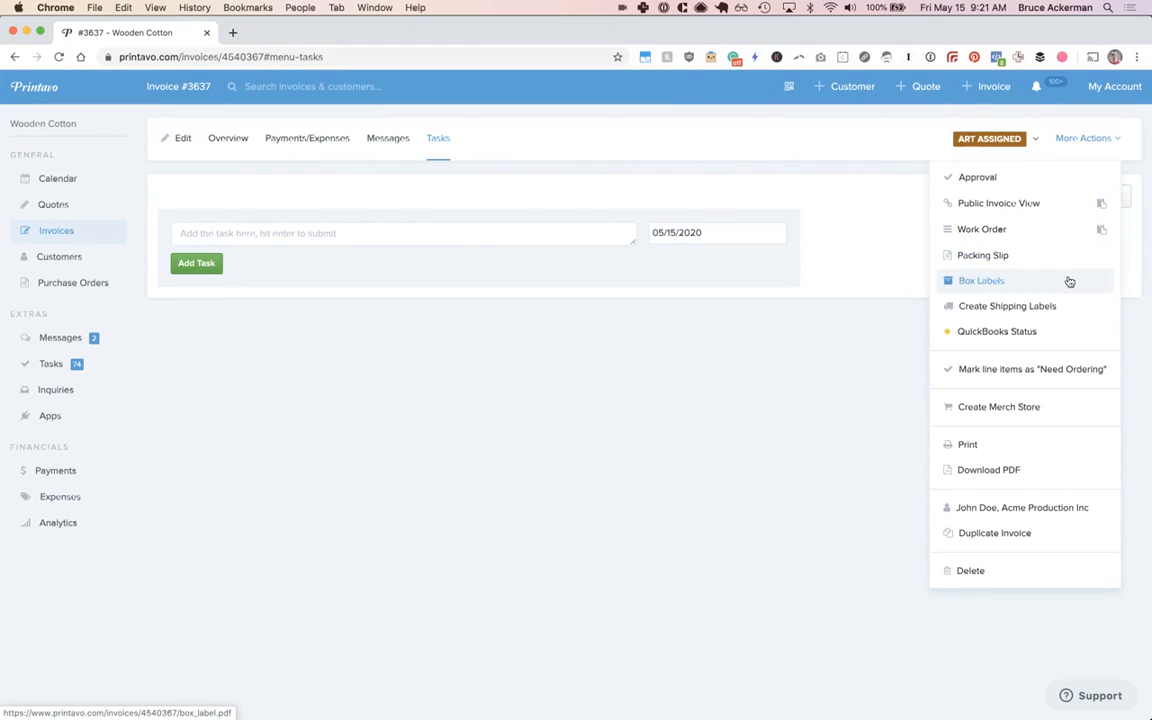
Generate box_label.pdf via Box Labels and return to the invoice tab.
left_click(980, 280)
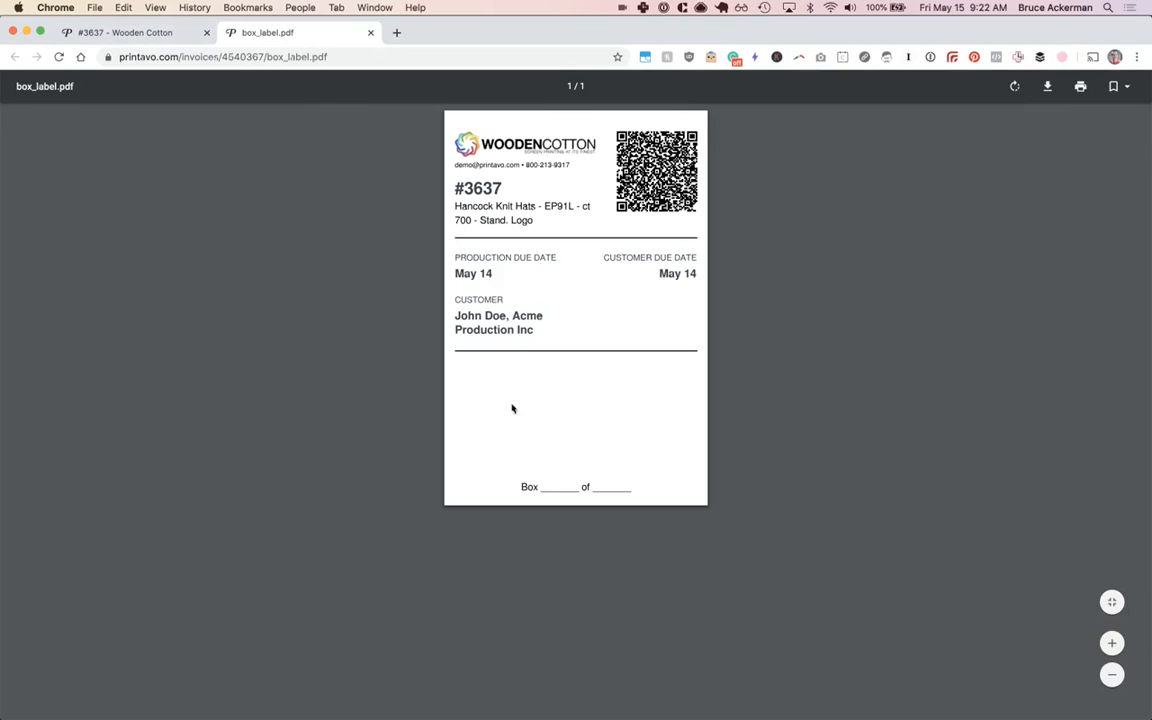
left_click(130, 32)
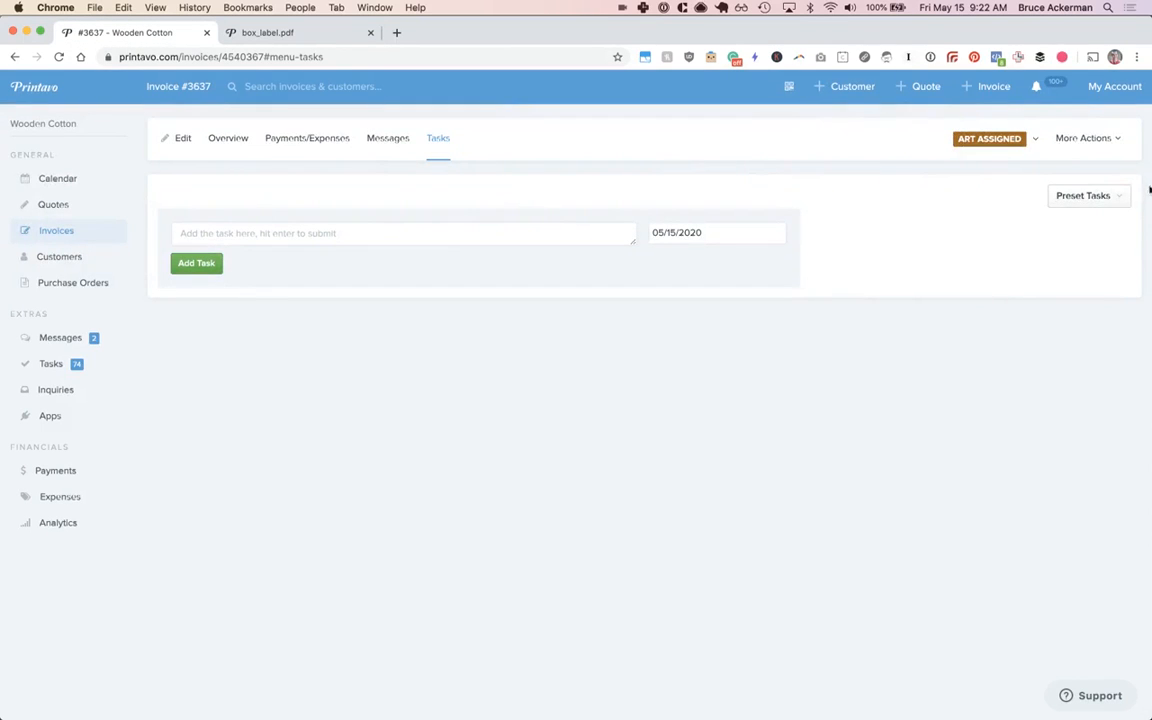
Reopen More Actions to review Create Shipping Labels and Need Ordering options.
left_click(1084, 138)
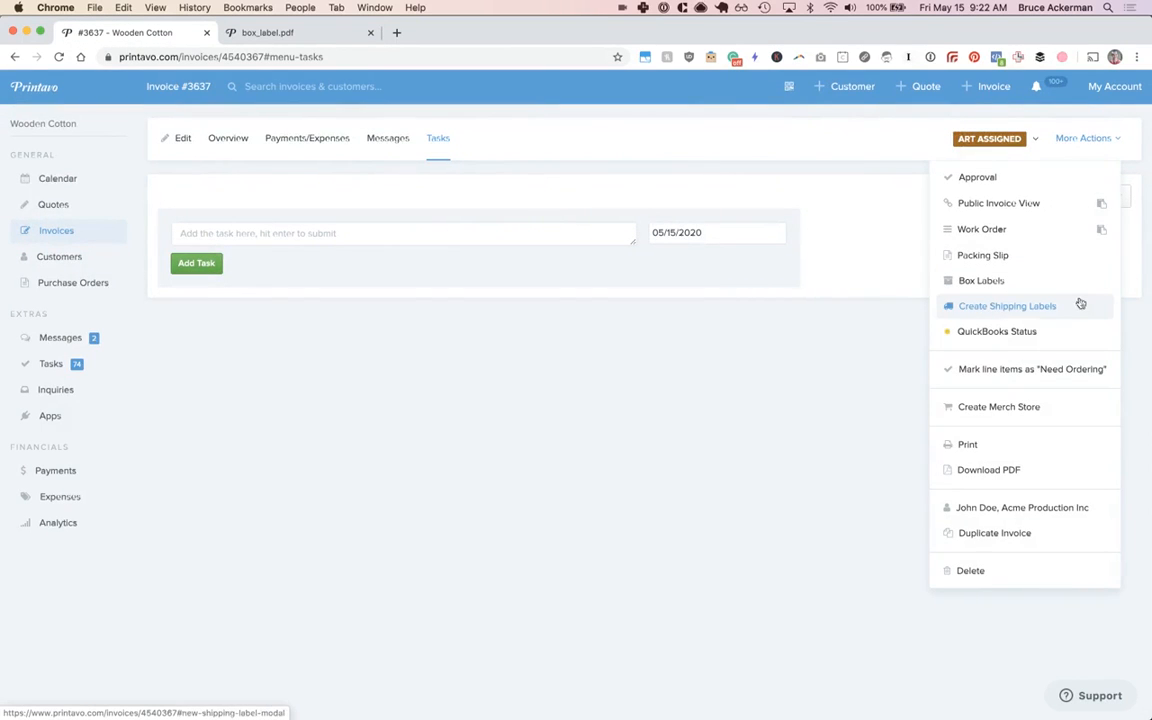
mouse_move(1080, 308)
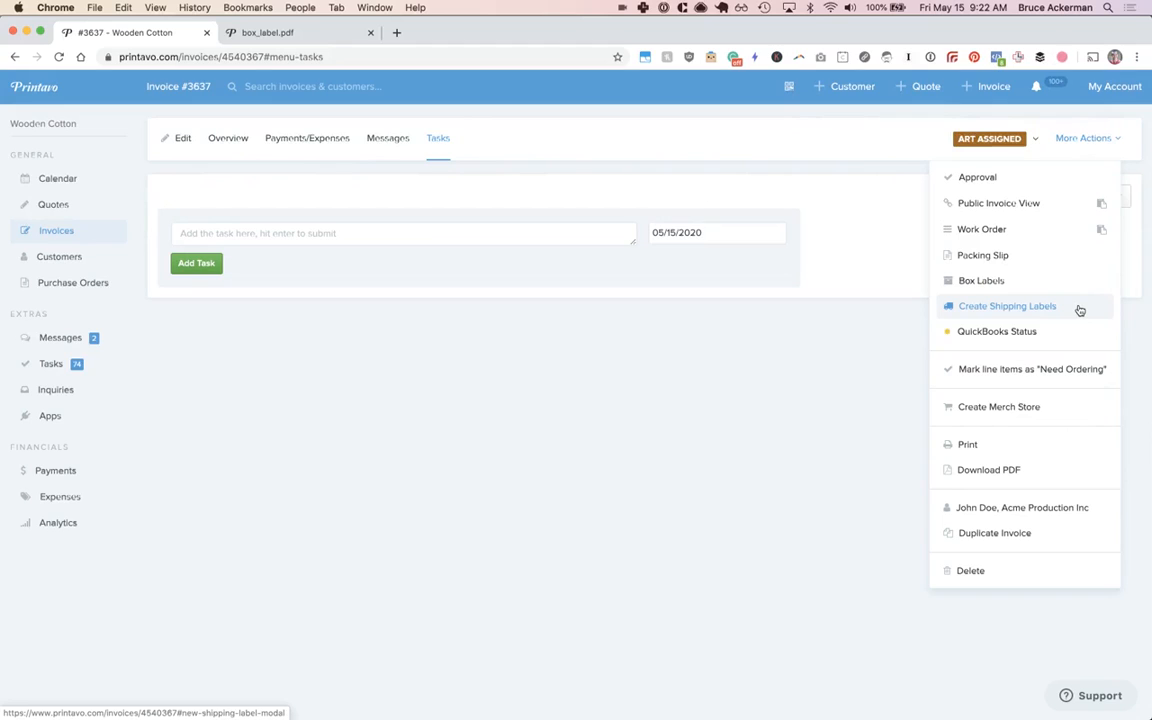
mouse_move(1032, 368)
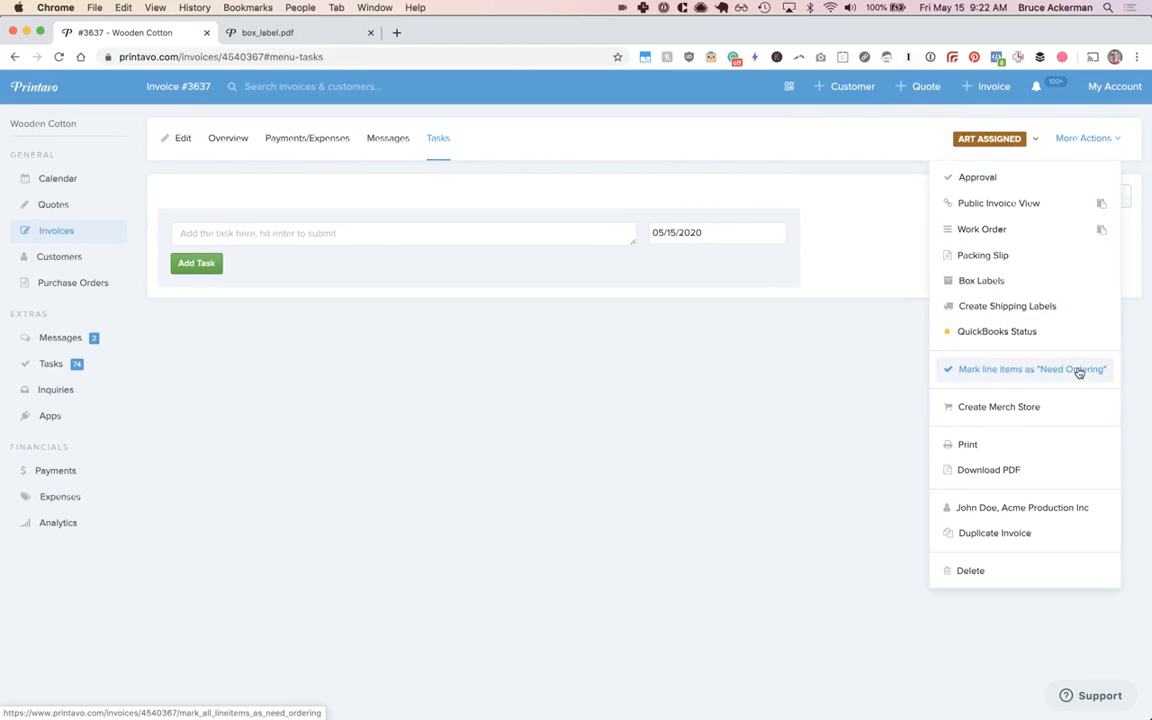